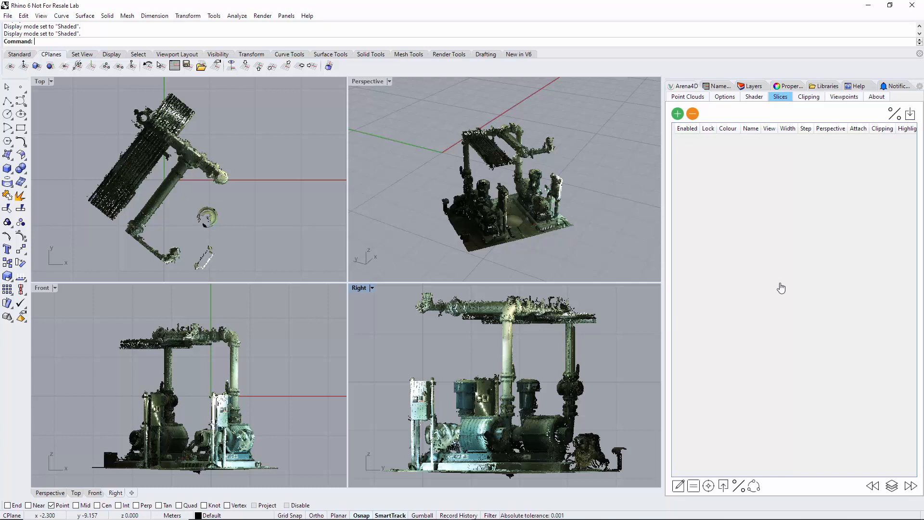
{"action": "mouse_move", "coordinate": [713, 219]}
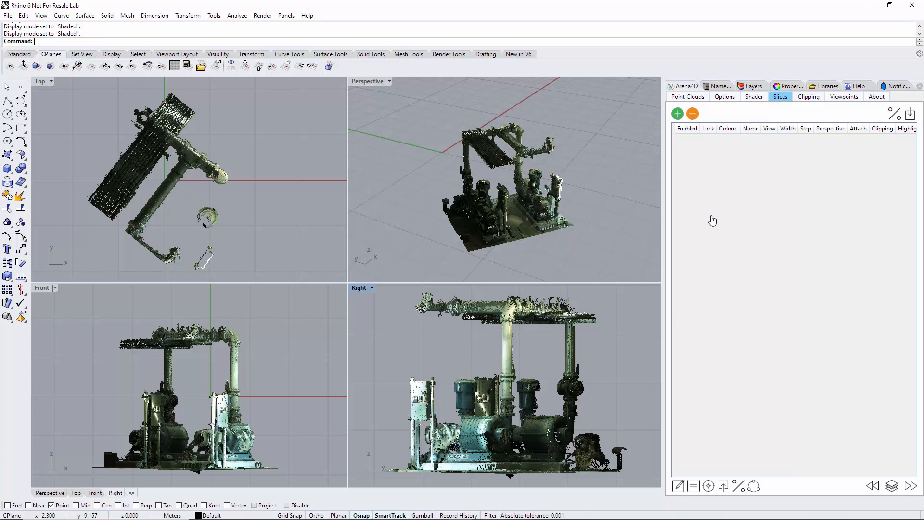
- View the Pump cloud in the Arena4D Point Clouds list, then show the Options settings
{"action": "left_click", "coordinate": [686, 96]}
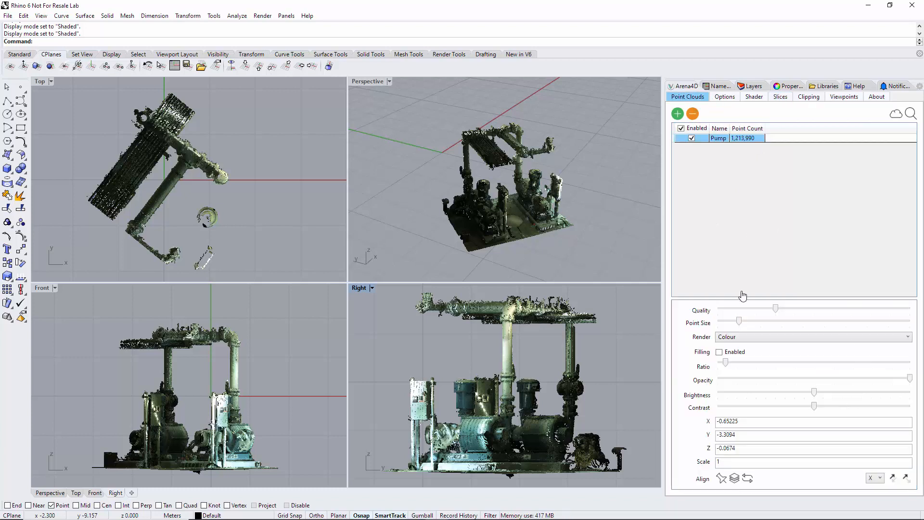
{"action": "mouse_move", "coordinate": [743, 290]}
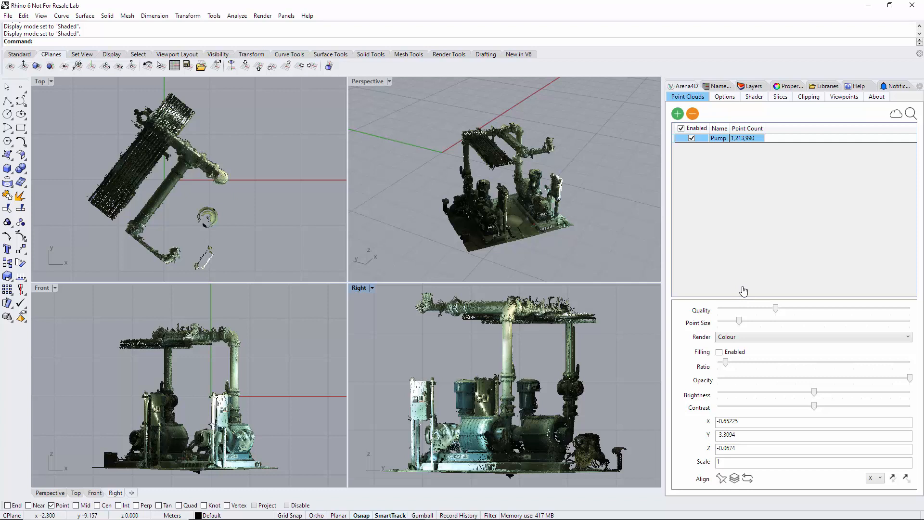
{"action": "mouse_move", "coordinate": [773, 202]}
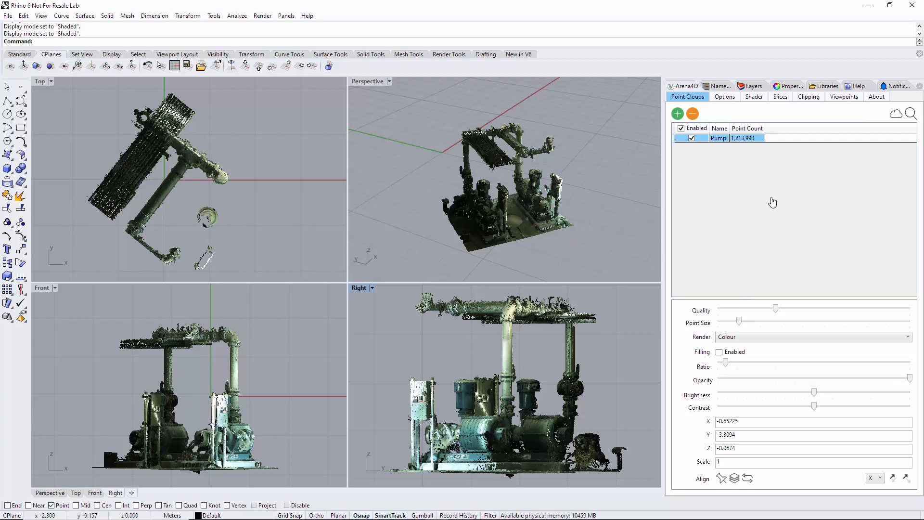
{"action": "mouse_move", "coordinate": [878, 272]}
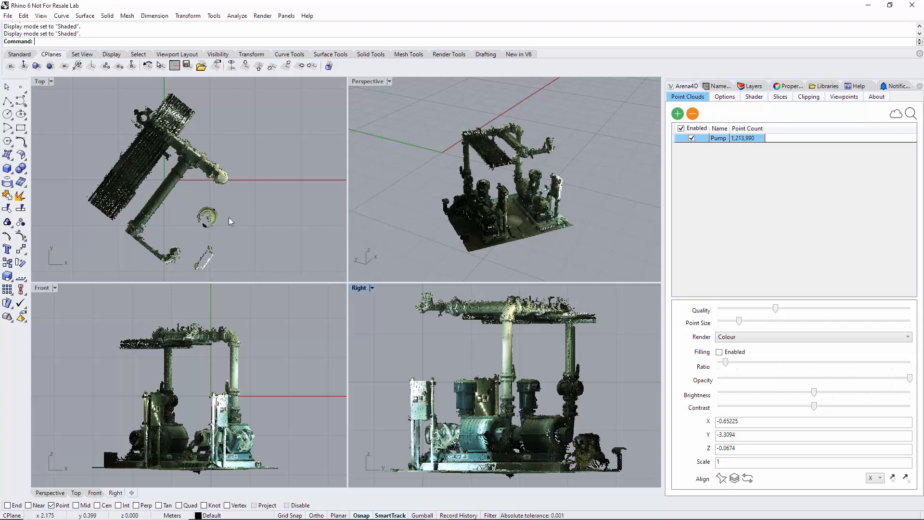
{"action": "left_click", "coordinate": [724, 96]}
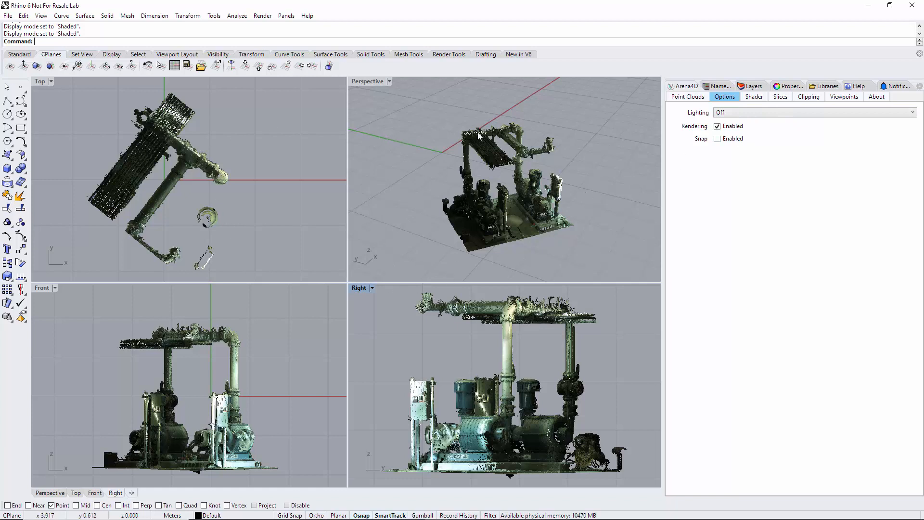
- Show the Arena4D Slices list, which is still empty
{"action": "left_click", "coordinate": [781, 96]}
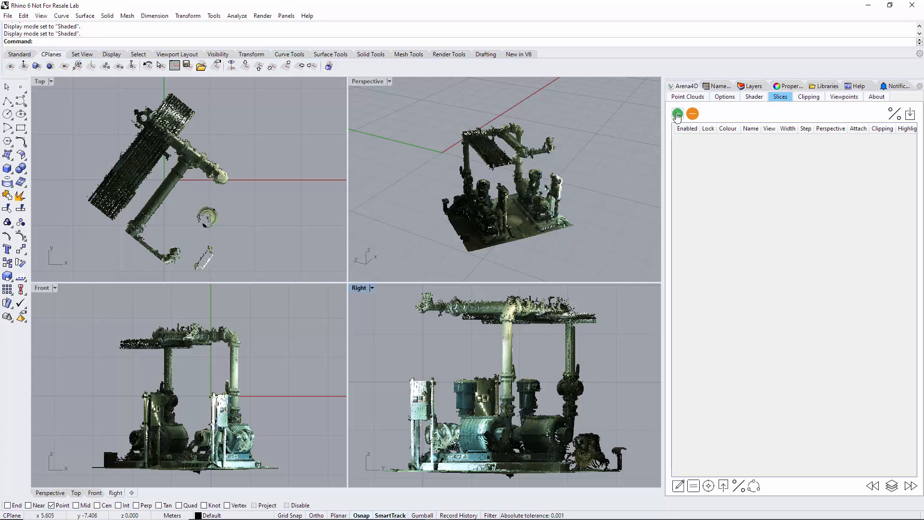
{"action": "mouse_move", "coordinate": [298, 140]}
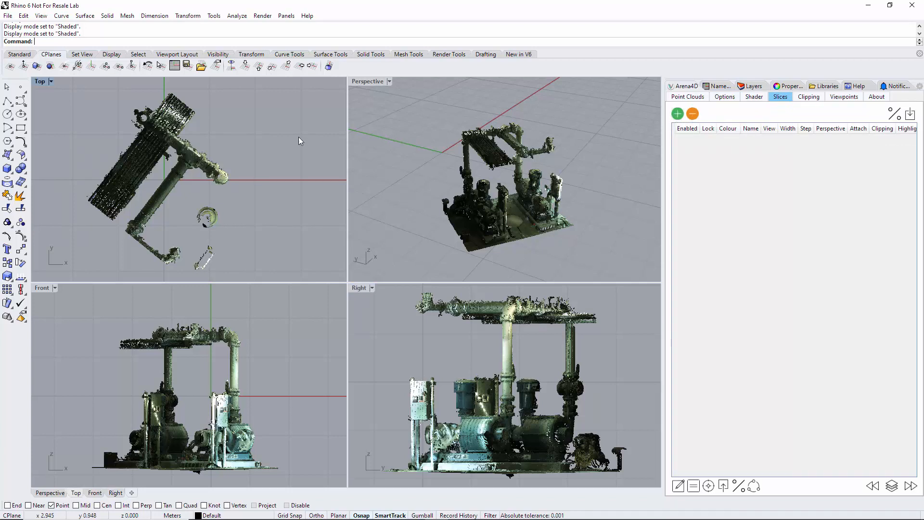
{"action": "mouse_move", "coordinate": [83, 117]}
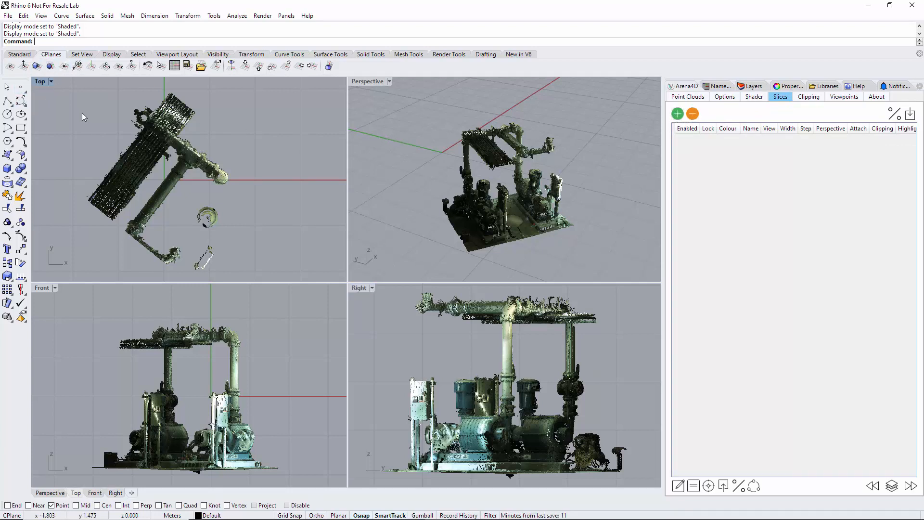
{"action": "mouse_move", "coordinate": [345, 220]}
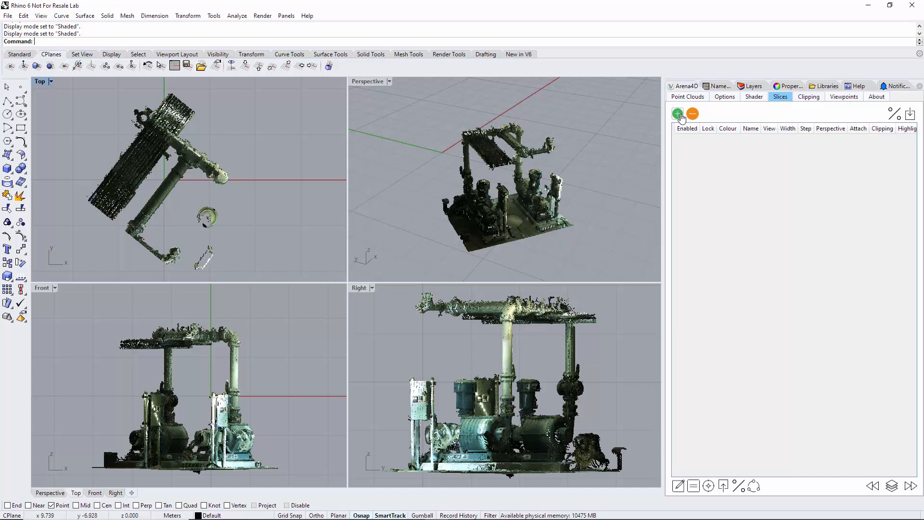
- Add a new slice cutting the pump cloud to a thin Top-view section
{"action": "left_click", "coordinate": [677, 114]}
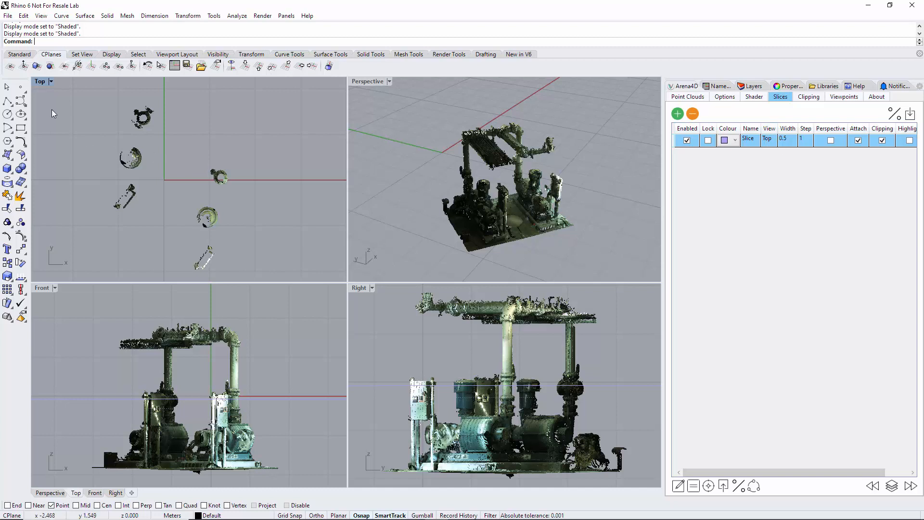
{"action": "mouse_move", "coordinate": [234, 177]}
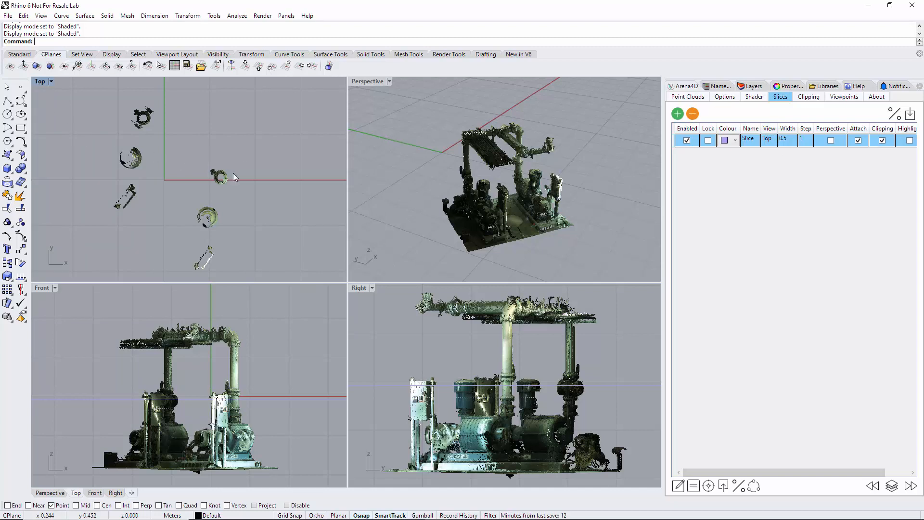
{"action": "mouse_move", "coordinate": [707, 226]}
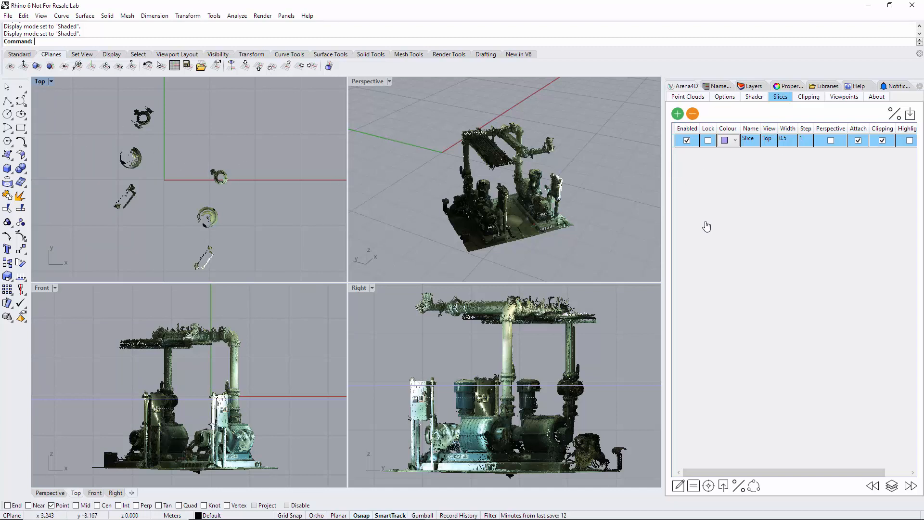
{"action": "mouse_move", "coordinate": [251, 359]}
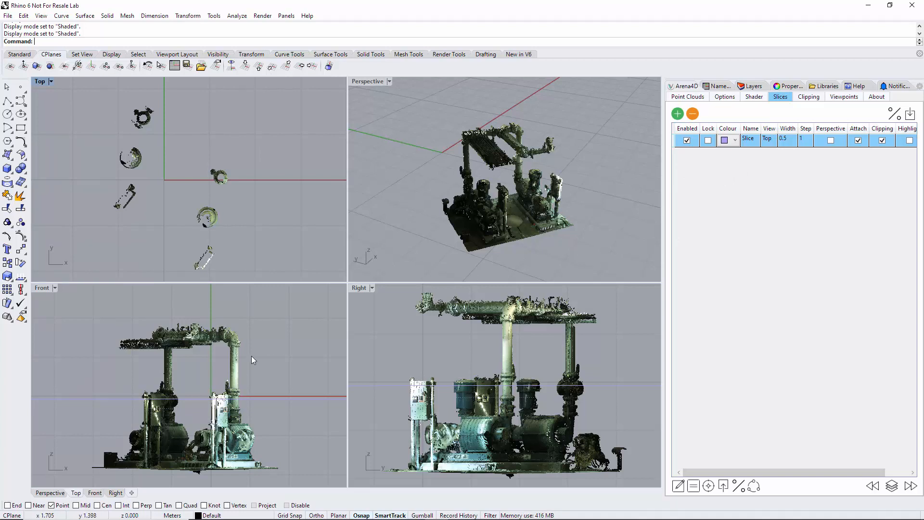
{"action": "mouse_move", "coordinate": [365, 439]}
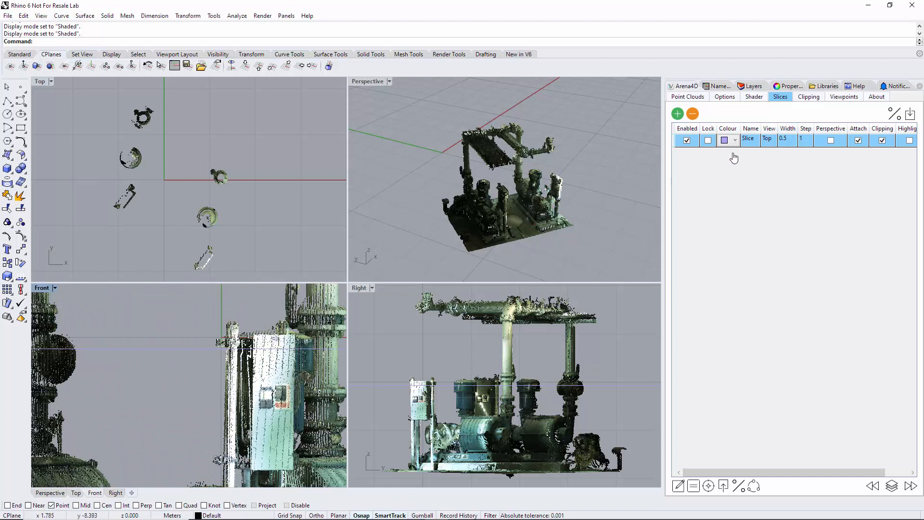
- Set the slice colour to red so its cutting plane shows in the side views
{"action": "left_click", "coordinate": [735, 140]}
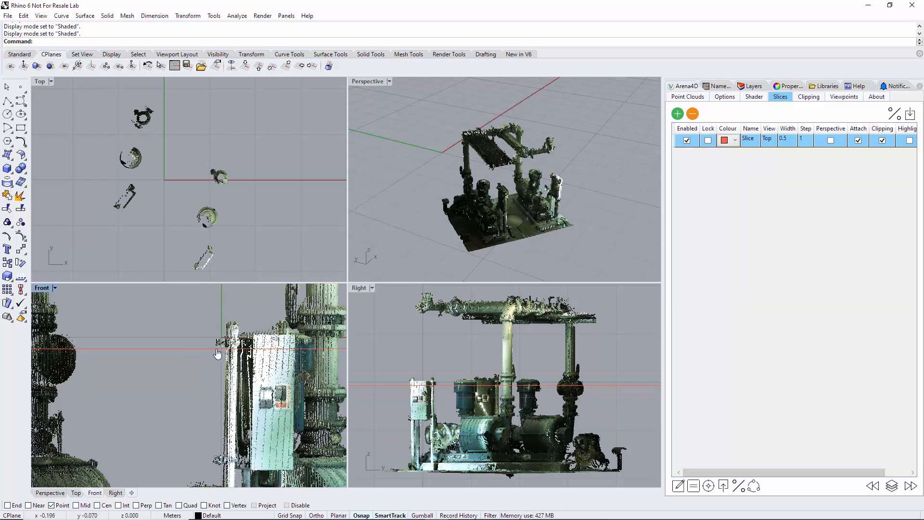
{"action": "mouse_move", "coordinate": [218, 312]}
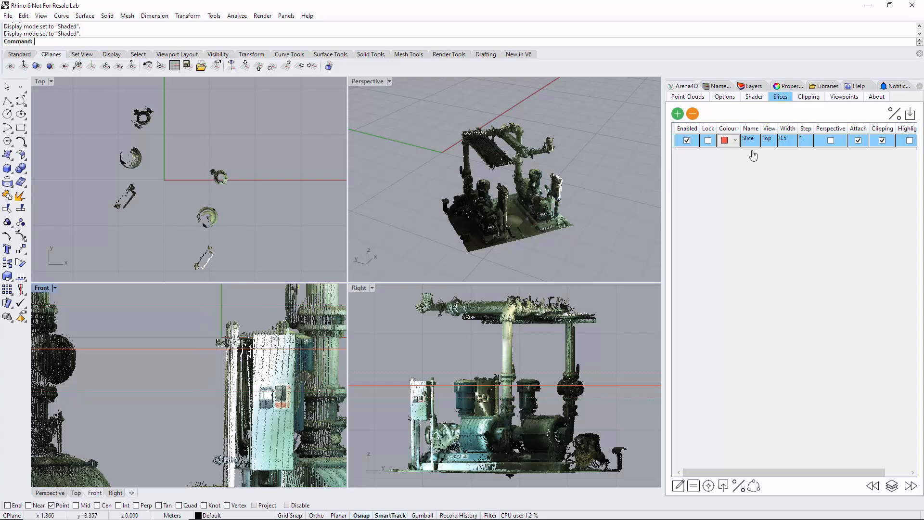
{"action": "mouse_move", "coordinate": [586, 204]}
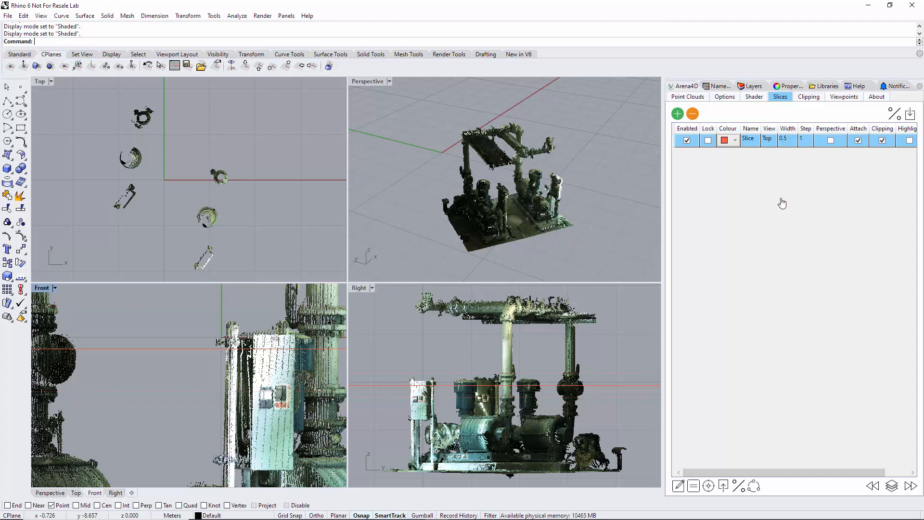
{"action": "mouse_move", "coordinate": [292, 361]}
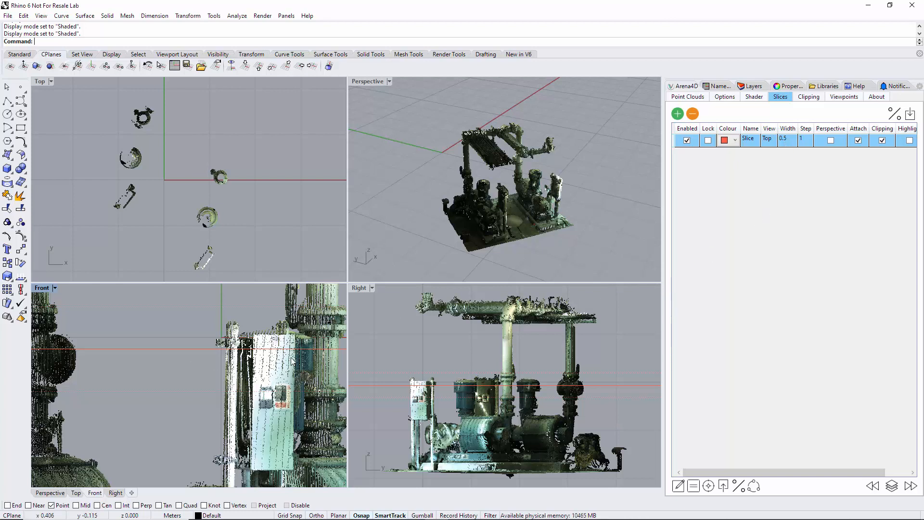
{"action": "mouse_move", "coordinate": [286, 323]}
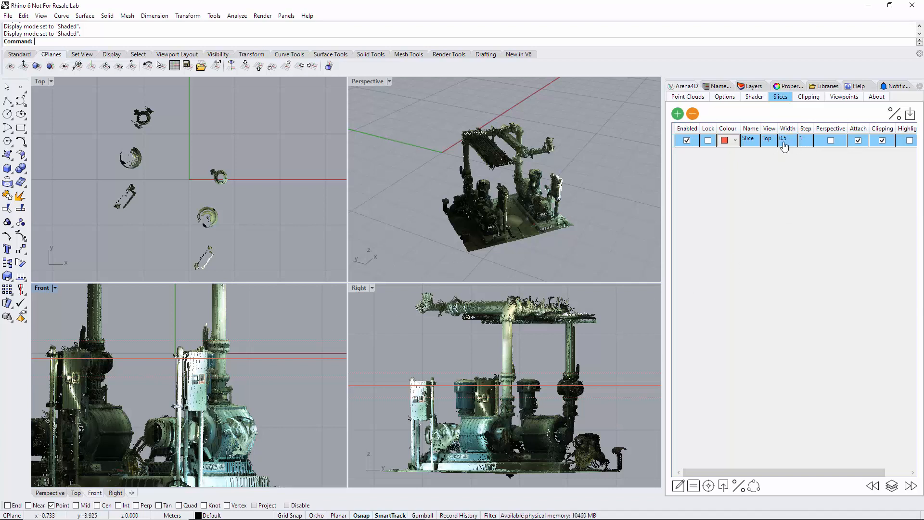
{"action": "mouse_move", "coordinate": [779, 160]}
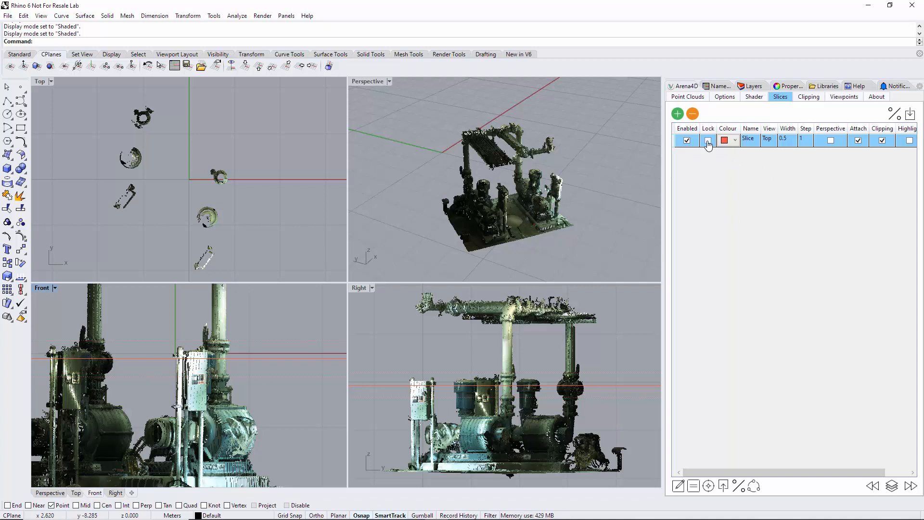
{"action": "left_click", "coordinate": [708, 140]}
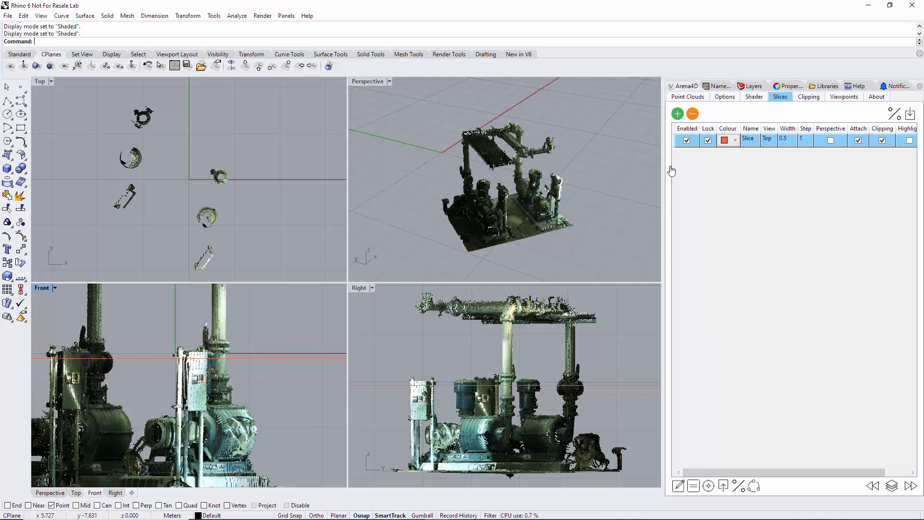
{"action": "mouse_move", "coordinate": [287, 359]}
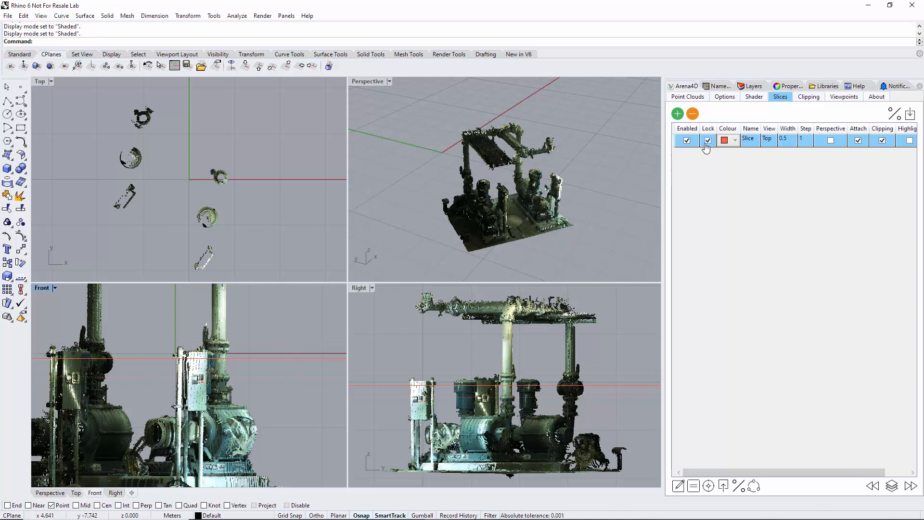
{"action": "left_click", "coordinate": [707, 141]}
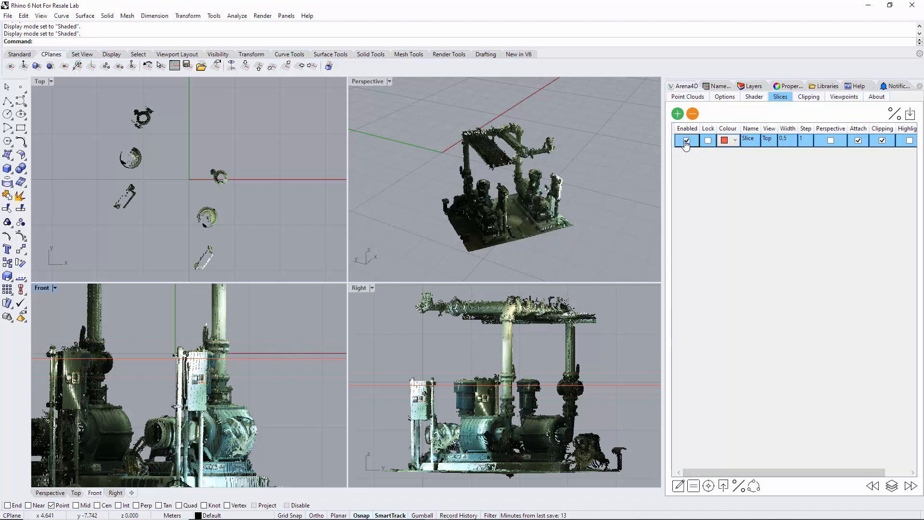
{"action": "left_click", "coordinate": [685, 141]}
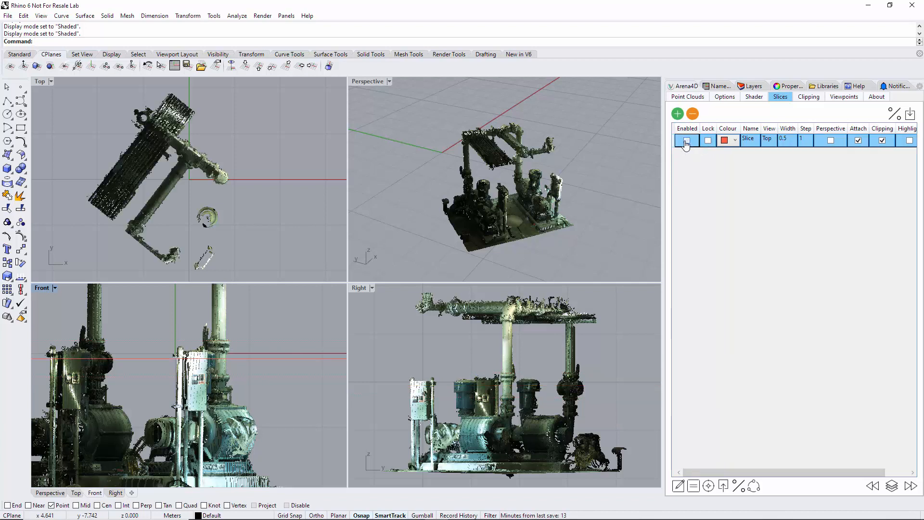
{"action": "left_click", "coordinate": [687, 141]}
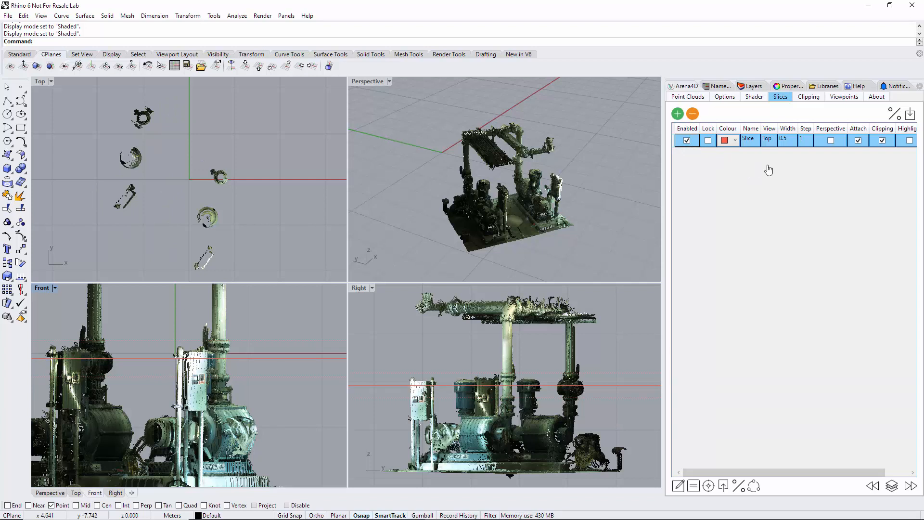
- Toggle slicing of the Perspective view on and off to compare the cut and whole pump
{"action": "left_click", "coordinate": [831, 141]}
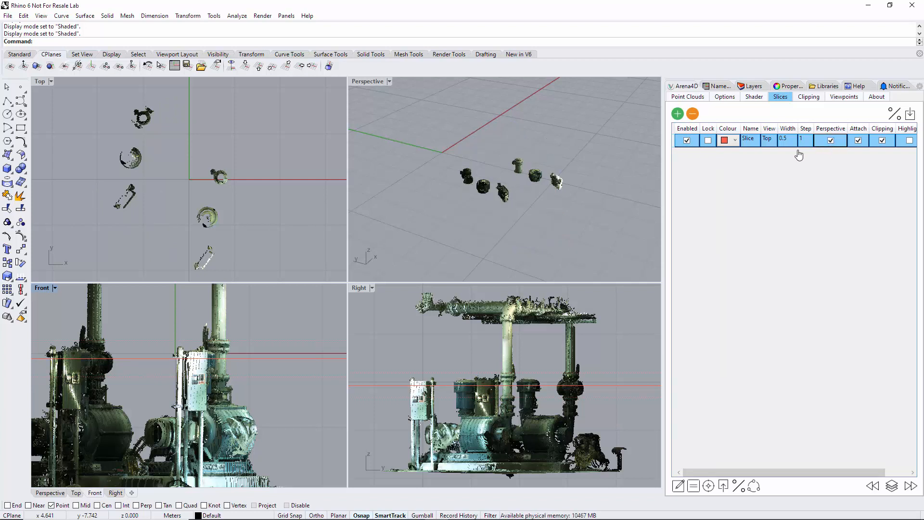
{"action": "left_click", "coordinate": [829, 141]}
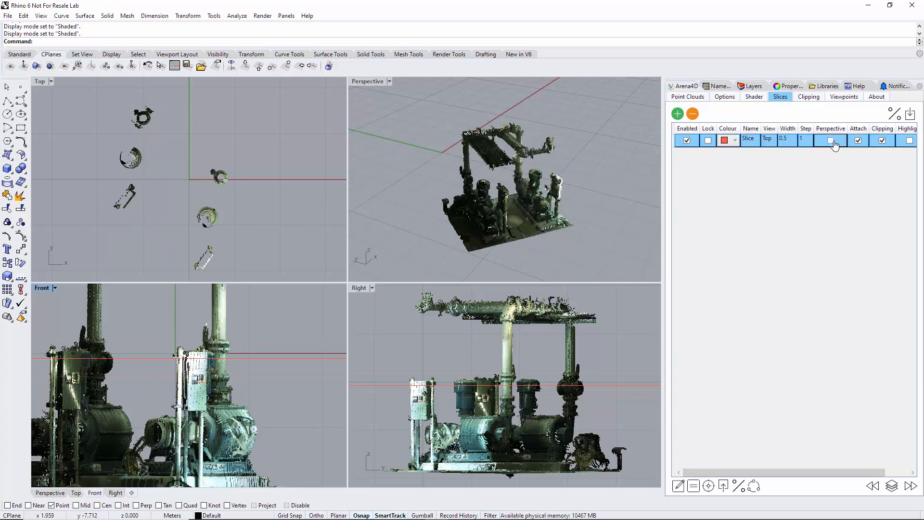
{"action": "left_click", "coordinate": [831, 141]}
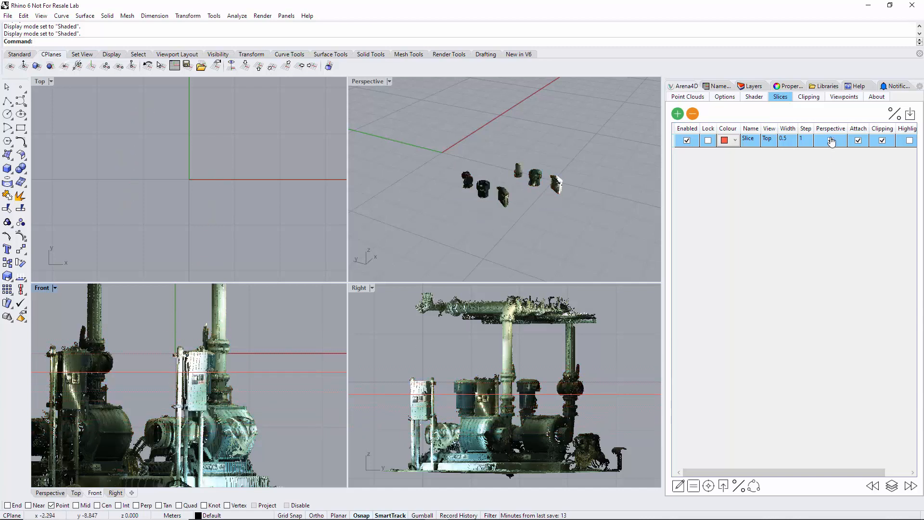
{"action": "left_click", "coordinate": [831, 141]}
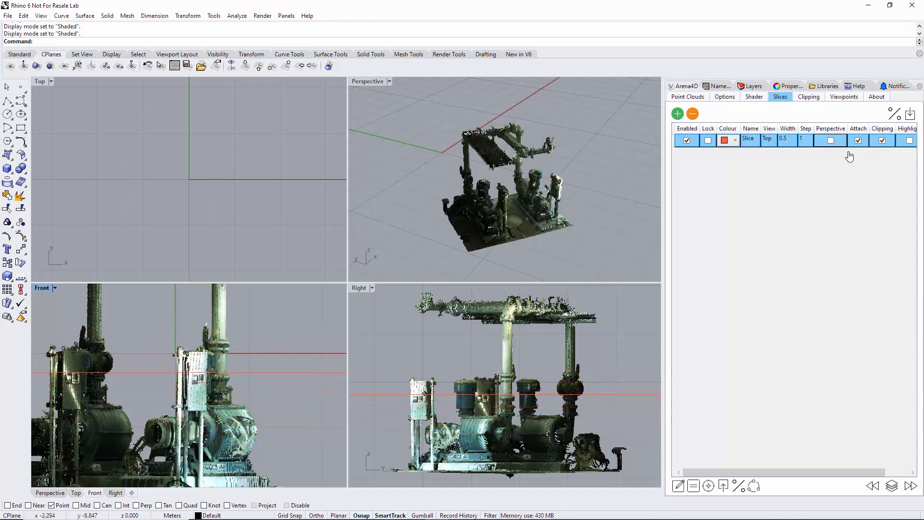
{"action": "left_click_drag", "start_coordinate": [766, 471], "coordinate": [818, 471]}
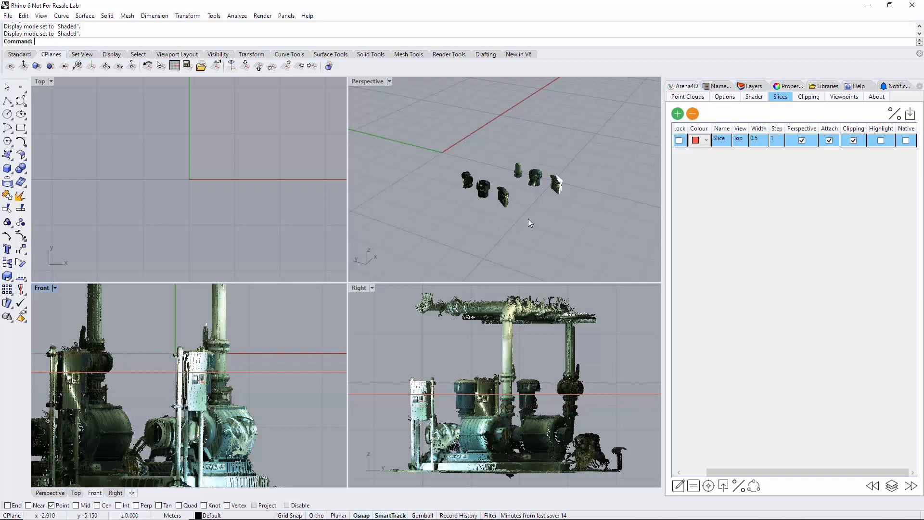
{"action": "mouse_move", "coordinate": [508, 178]}
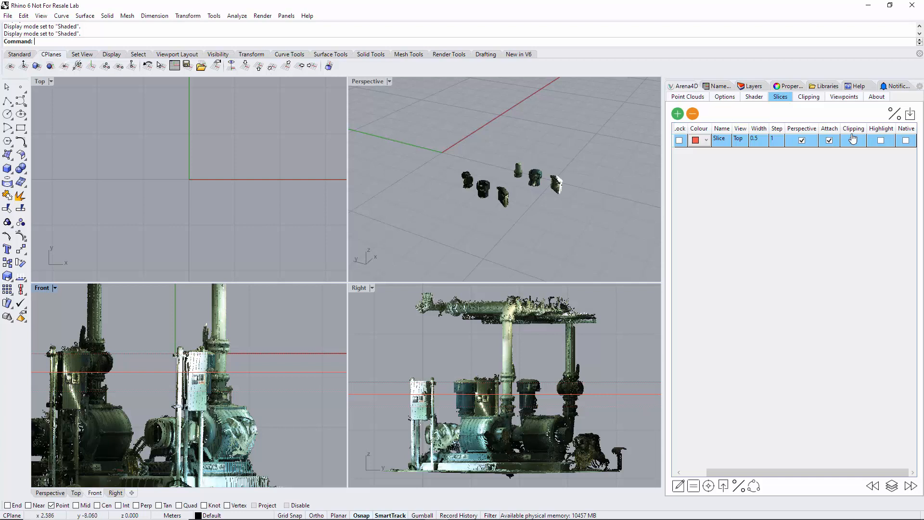
{"action": "left_click", "coordinate": [853, 139]}
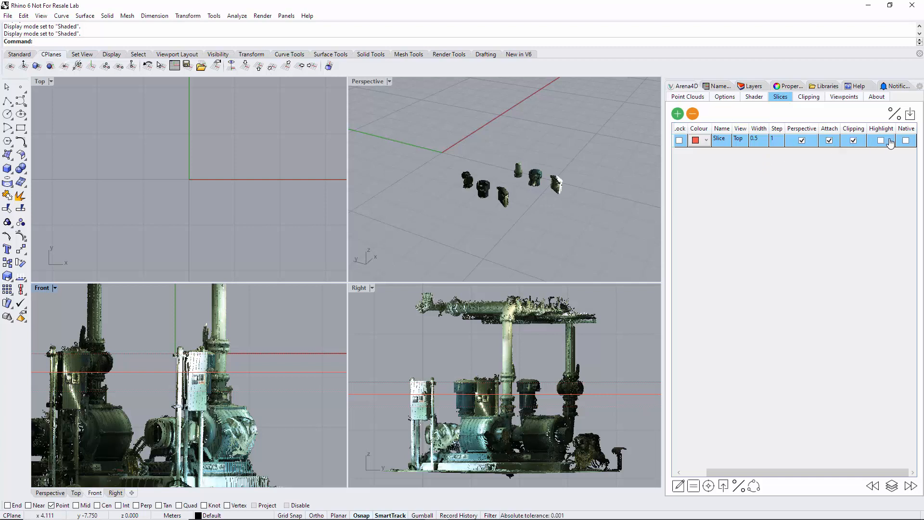
- Show the full pump in Perspective with the slice highlight band turned off
{"action": "left_click", "coordinate": [880, 140]}
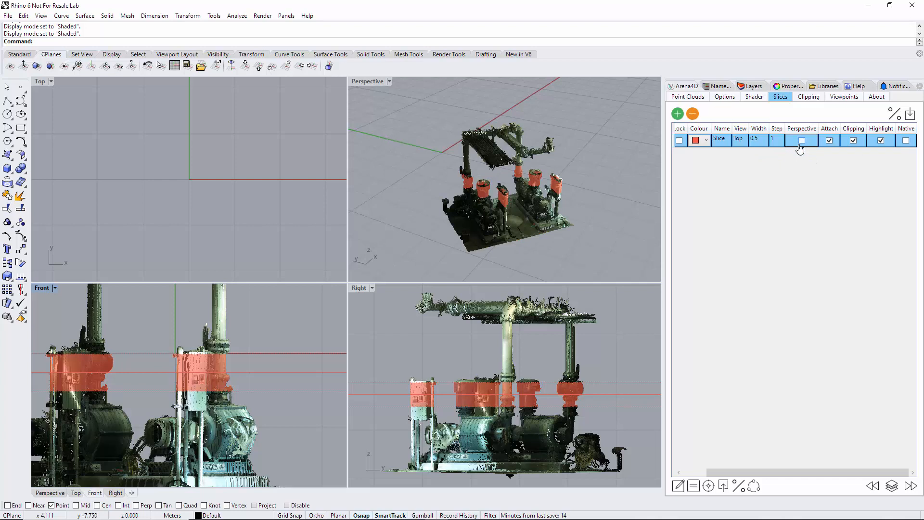
{"action": "left_click", "coordinate": [801, 140]}
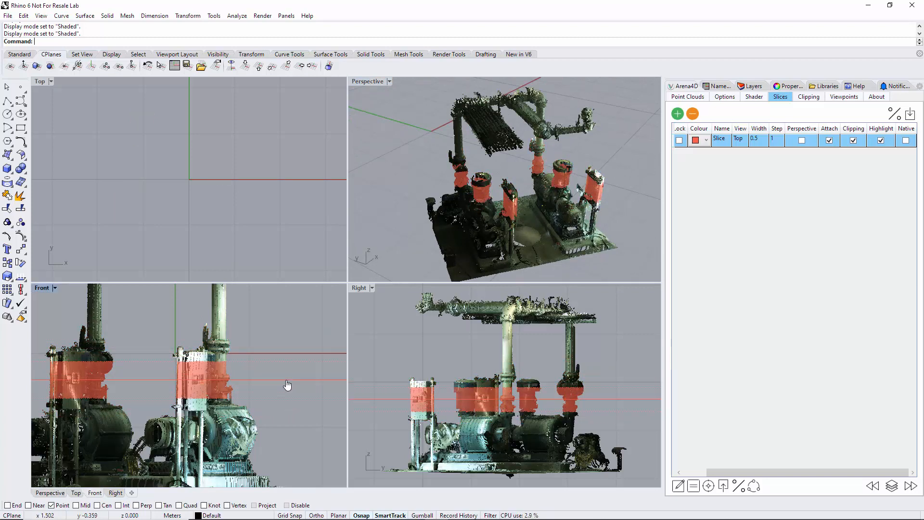
{"action": "left_click", "coordinate": [881, 141]}
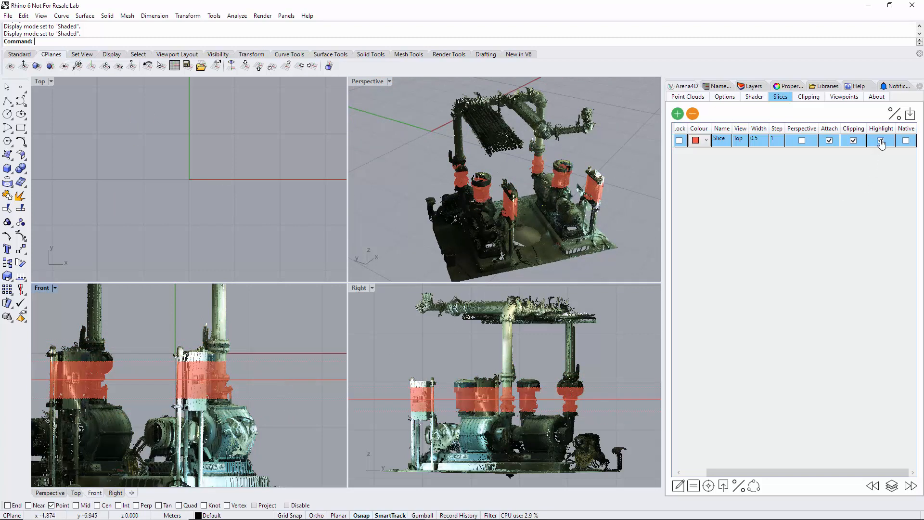
{"action": "left_click", "coordinate": [881, 140]}
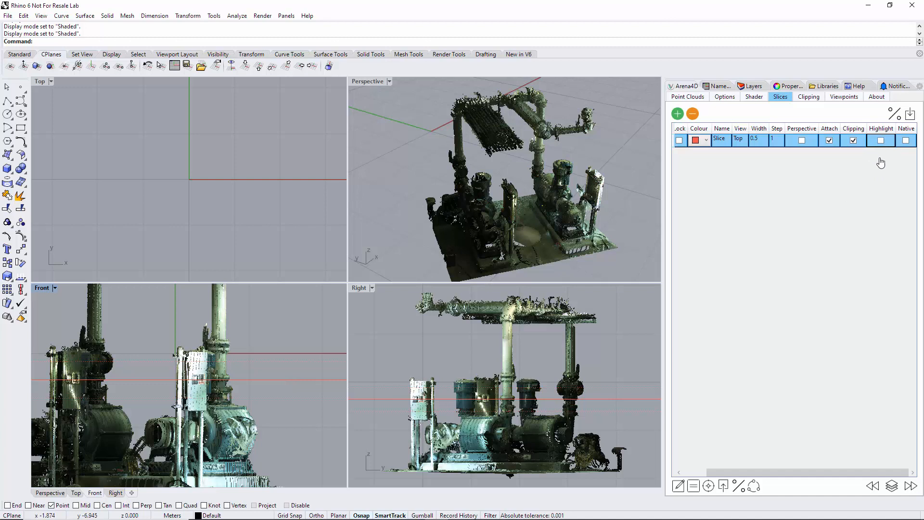
{"action": "left_click", "coordinate": [907, 140]}
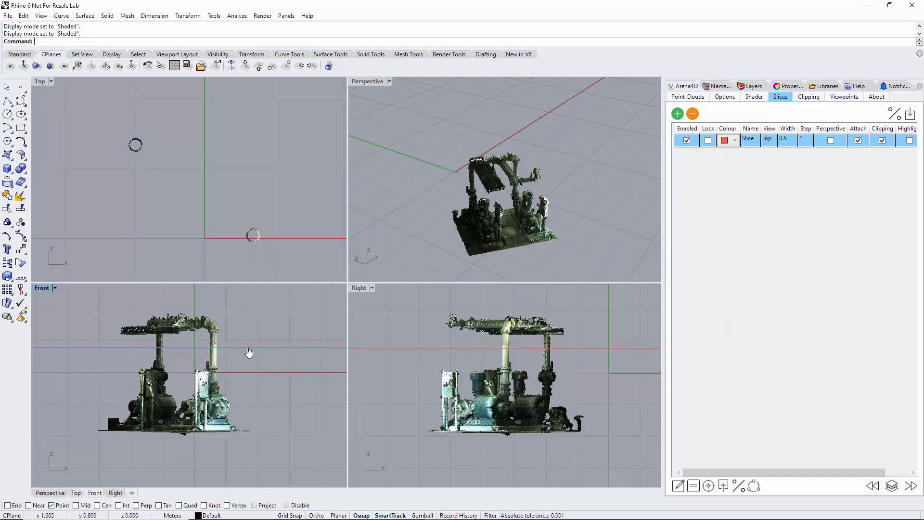
- Show the whole pump in the Front and Right views with the sliced pipe rings in Top view
{"action": "left_click", "coordinate": [831, 140]}
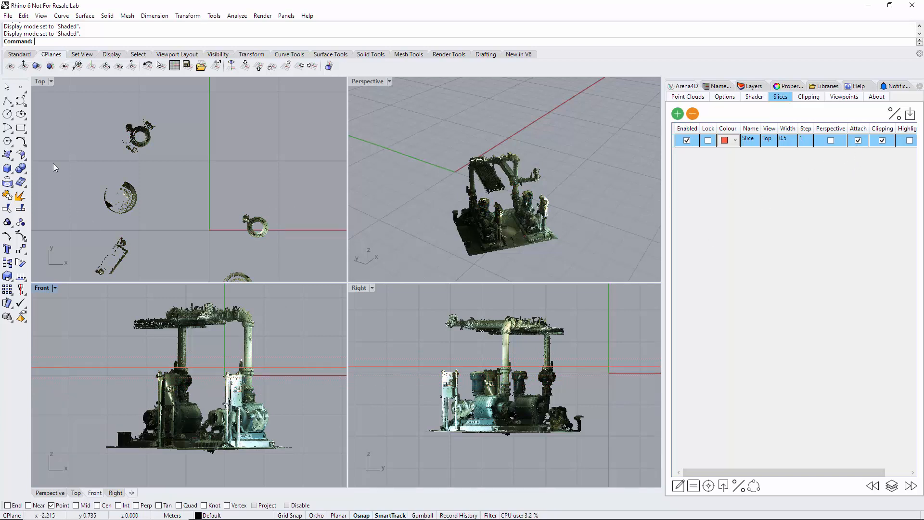
{"action": "mouse_move", "coordinate": [8, 101]}
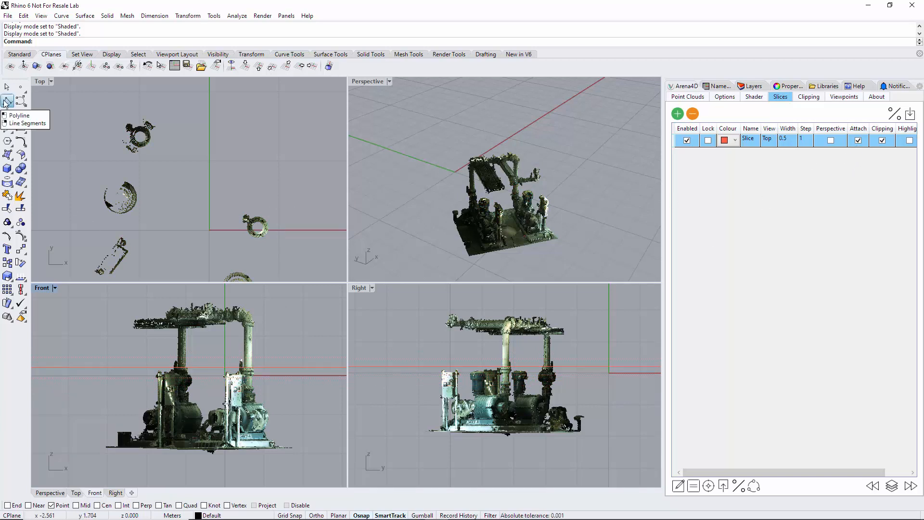
- Trace a polyline around the pipe ring near the origin in the Top view
{"action": "left_click", "coordinate": [7, 96]}
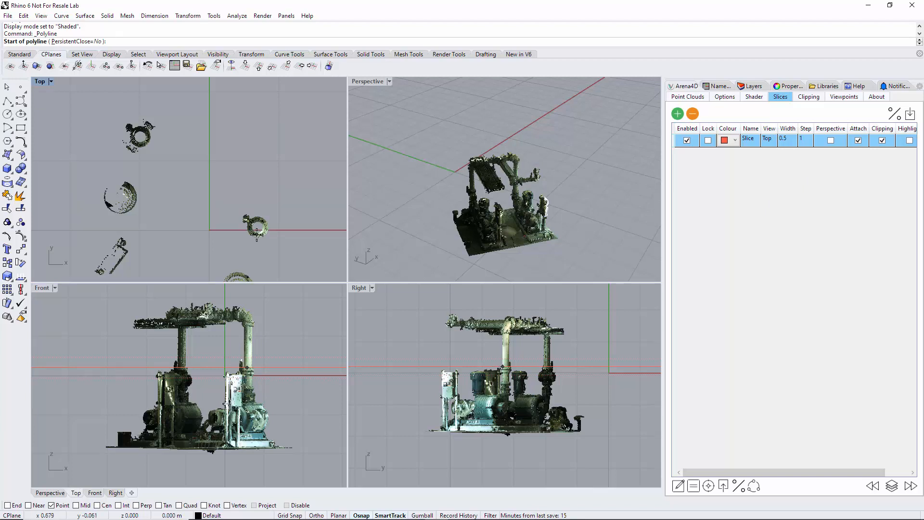
{"action": "left_click", "coordinate": [258, 232]}
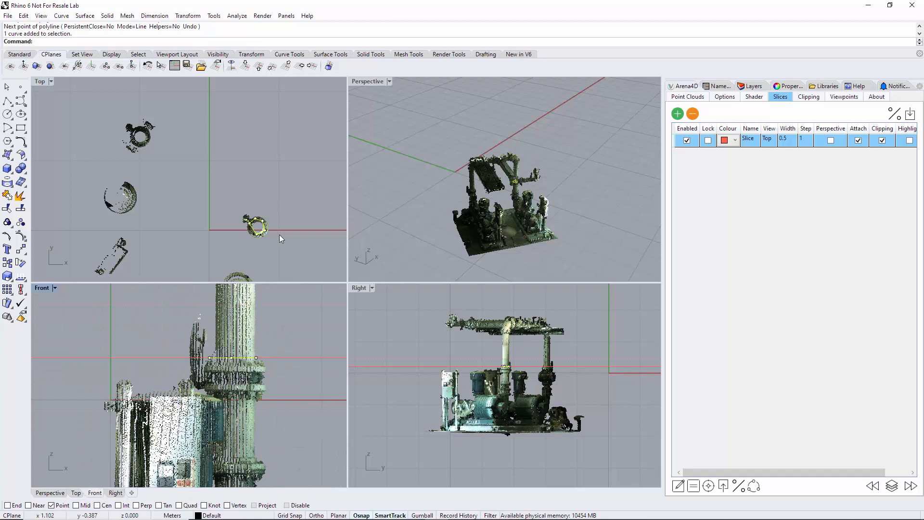
{"action": "mouse_move", "coordinate": [275, 363]}
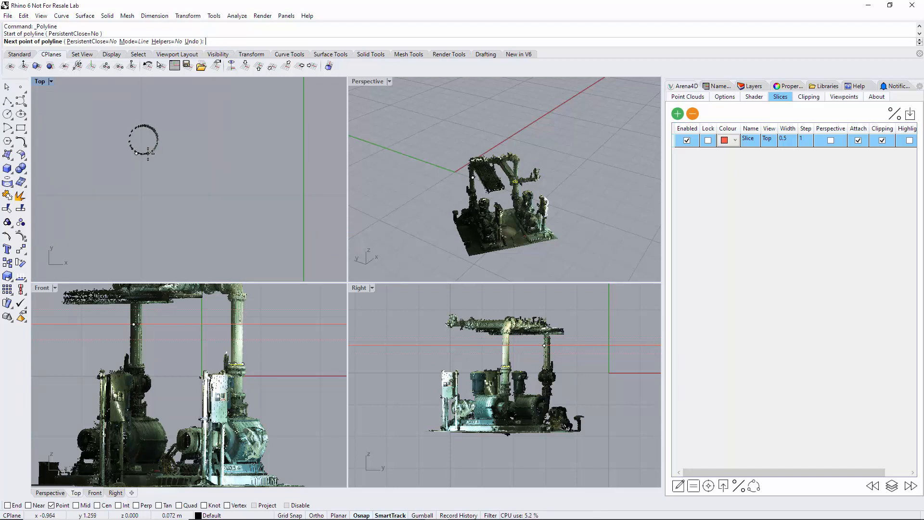
- Trace a second polyline around the upper-left pipe ring in the Top view
{"action": "left_click", "coordinate": [156, 124]}
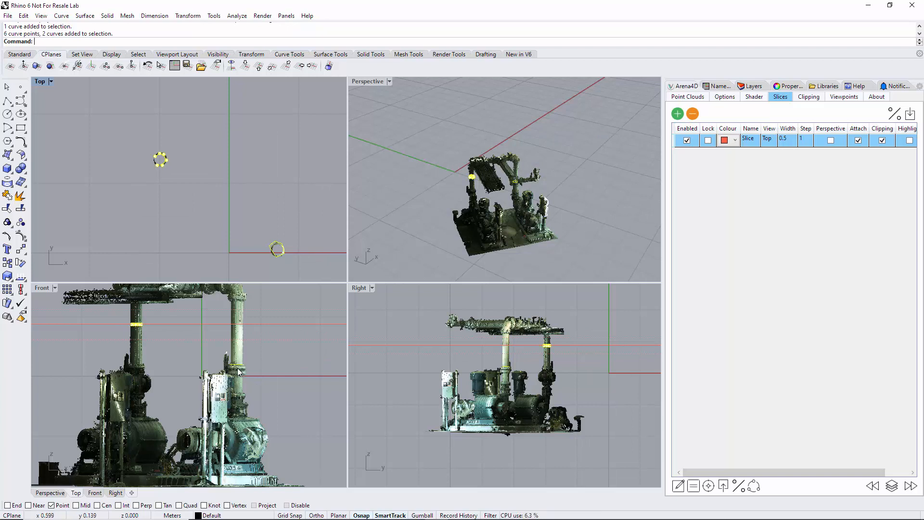
{"action": "mouse_move", "coordinate": [230, 369]}
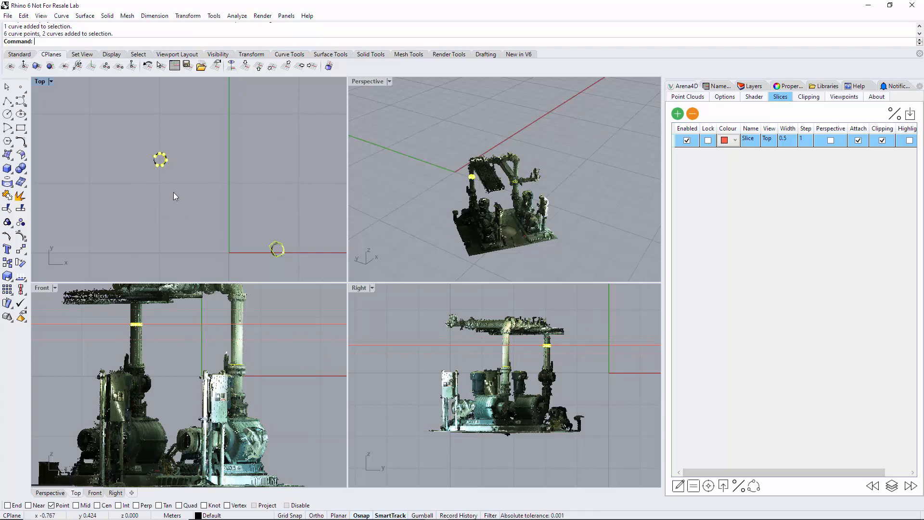
{"action": "mouse_move", "coordinate": [229, 210]}
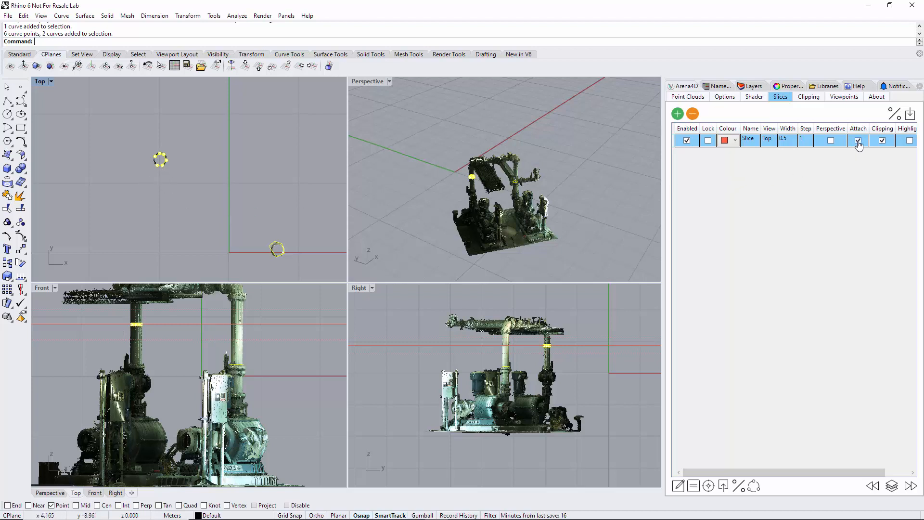
- Untick Attach so the red slice is detached from the traced polylines
{"action": "left_click", "coordinate": [858, 140]}
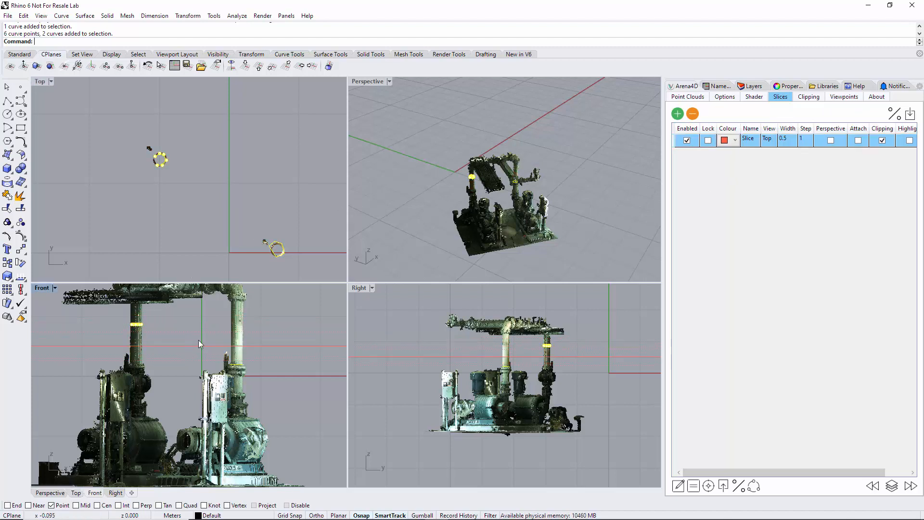
{"action": "mouse_move", "coordinate": [173, 311]}
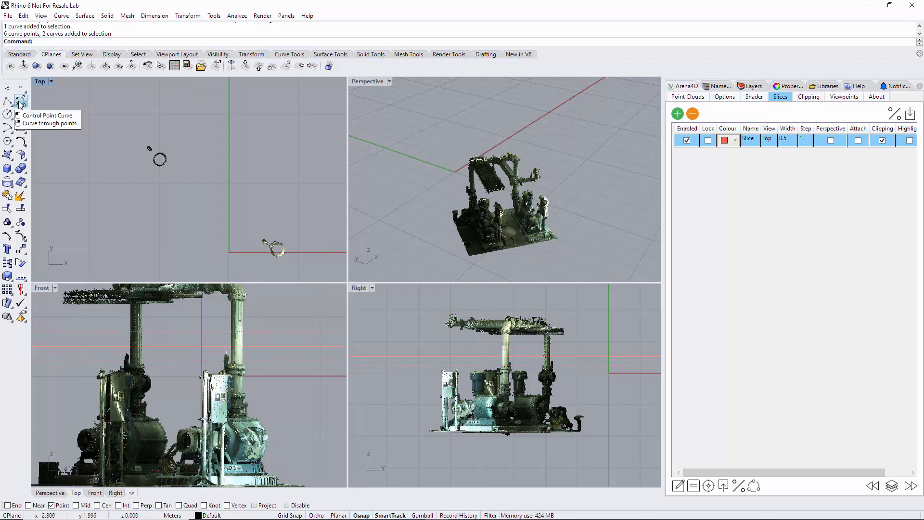
- Trace a new polyline around the upper-left pipe ring at the slice's lower cutting height
{"action": "left_click", "coordinate": [19, 101]}
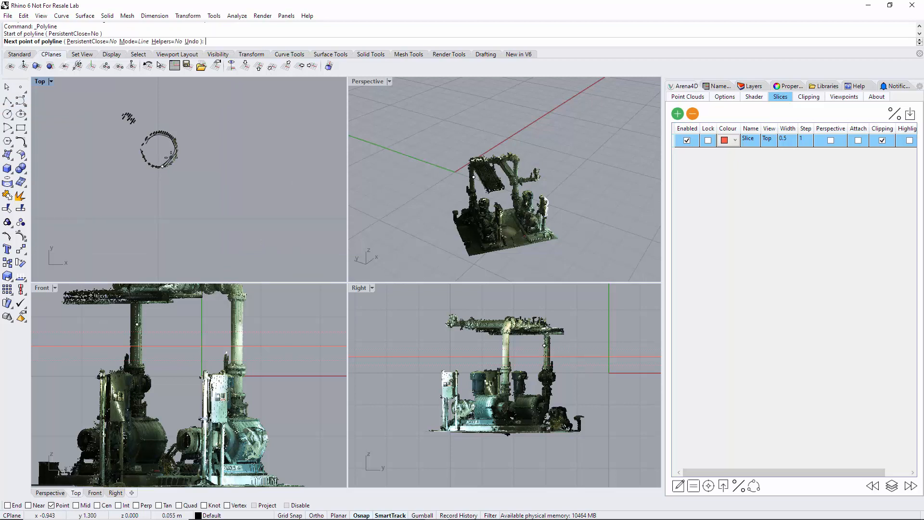
{"action": "left_click", "coordinate": [140, 324]}
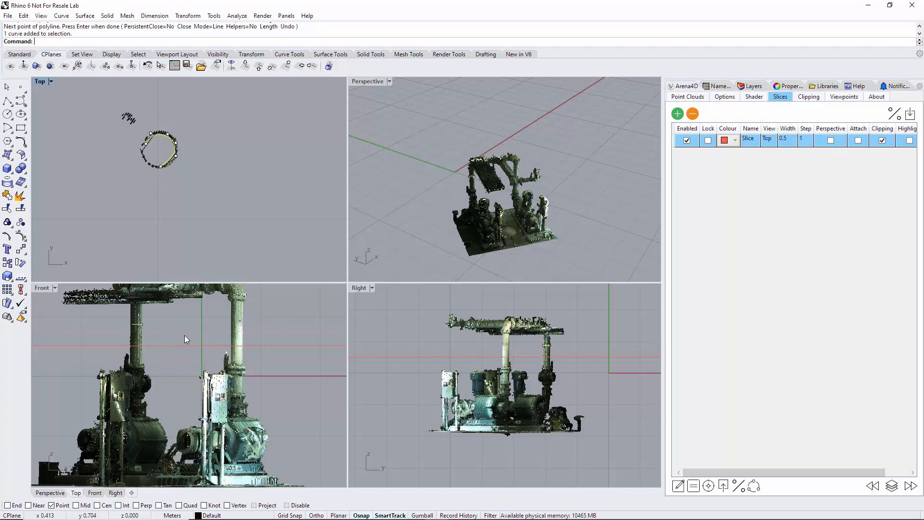
{"action": "mouse_move", "coordinate": [180, 347]}
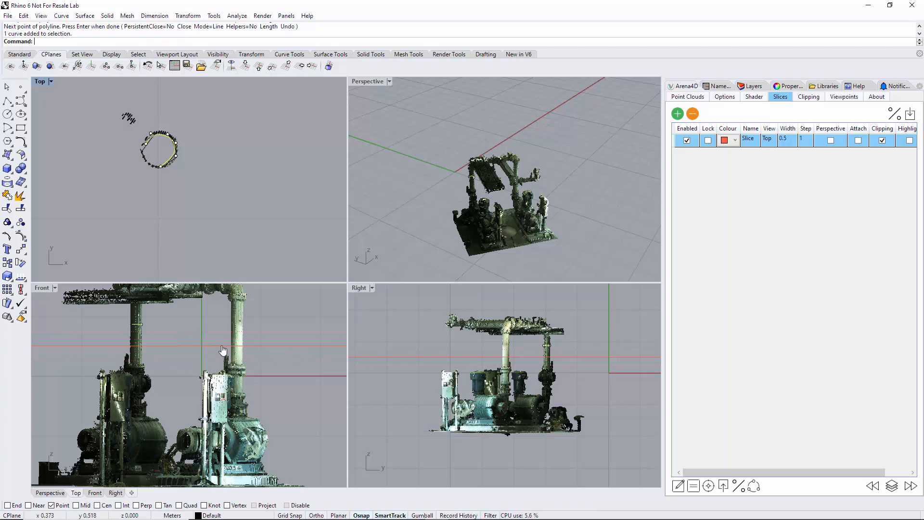
{"action": "mouse_move", "coordinate": [185, 341]}
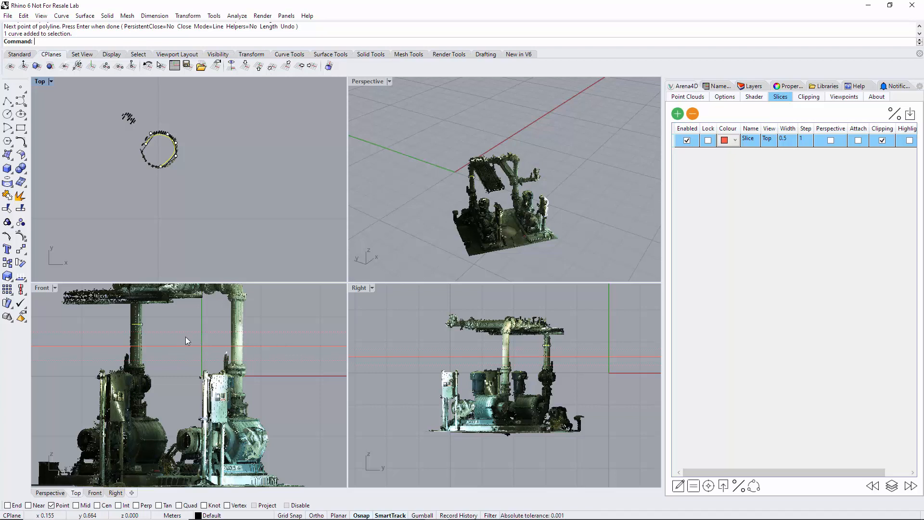
{"action": "mouse_move", "coordinate": [161, 295]}
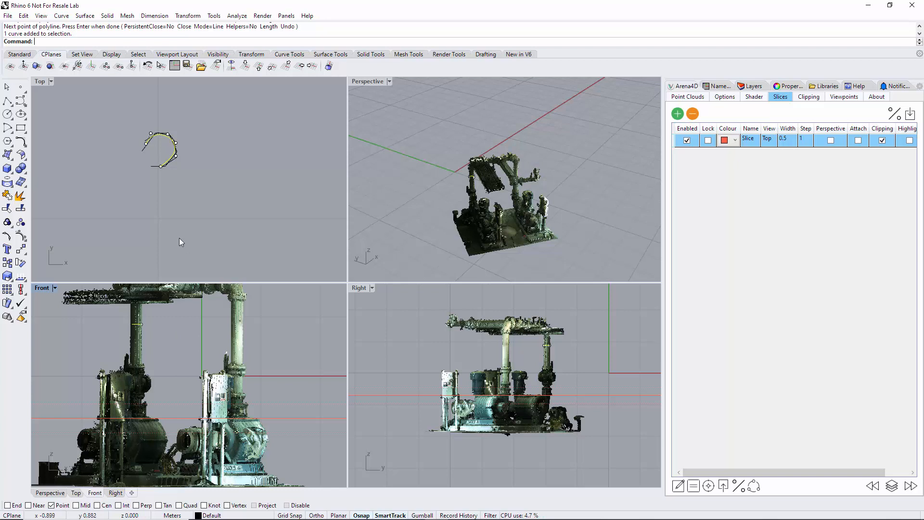
{"action": "mouse_move", "coordinate": [120, 327]}
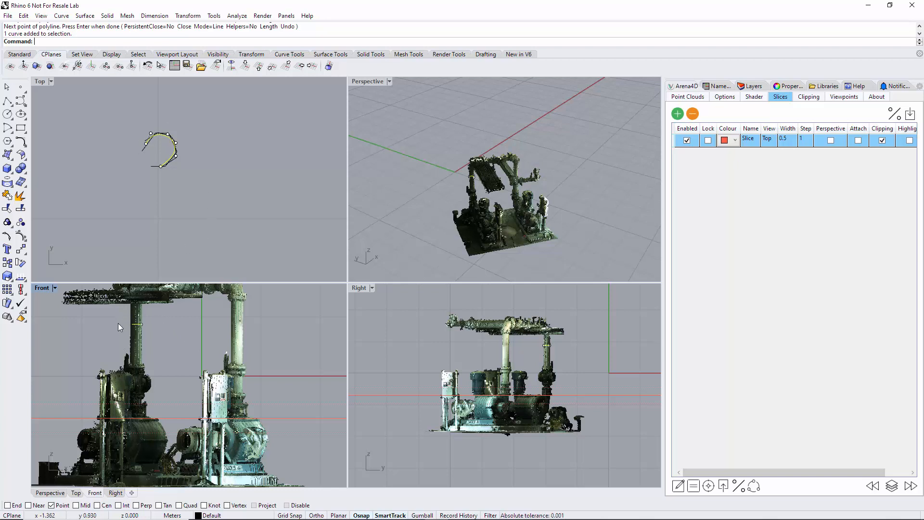
{"action": "mouse_move", "coordinate": [215, 327]}
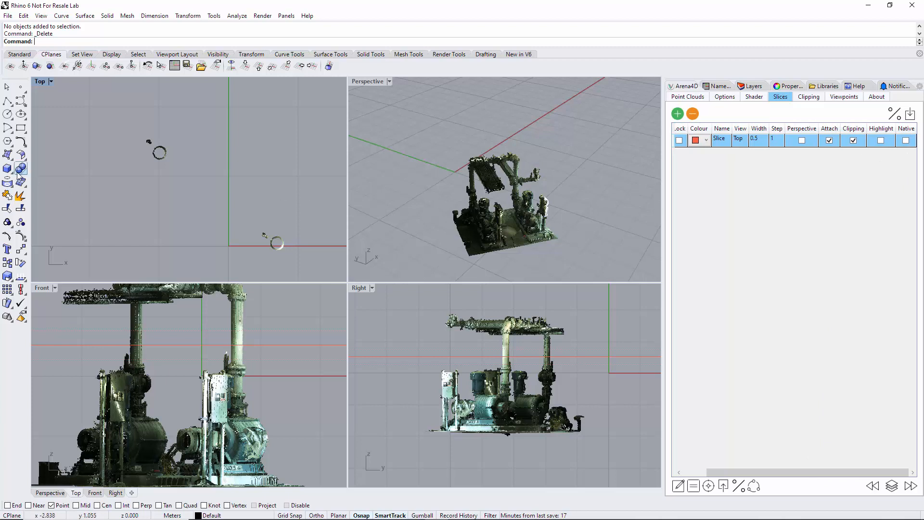
{"action": "mouse_move", "coordinate": [8, 171]}
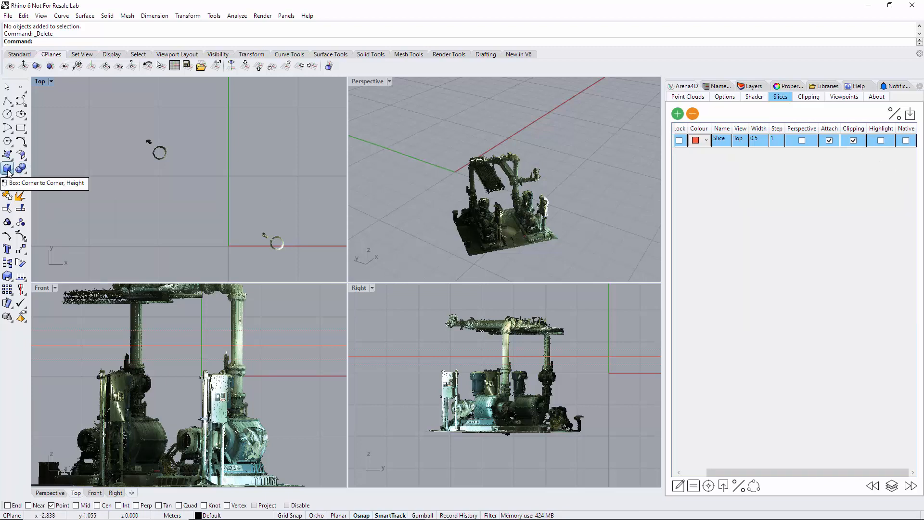
- Draw a corner-to-corner box around the pump section and tick Native so the slice cuts with it
{"action": "left_click", "coordinate": [7, 170]}
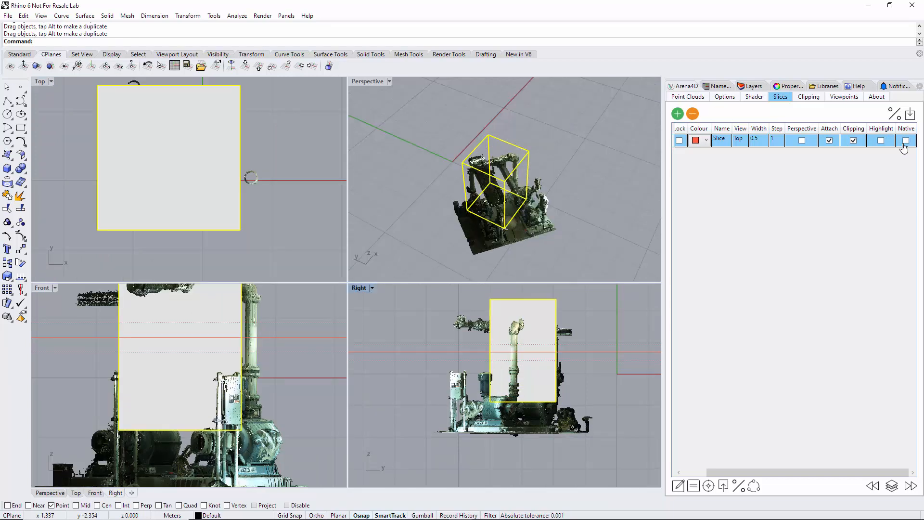
{"action": "left_click", "coordinate": [907, 140]}
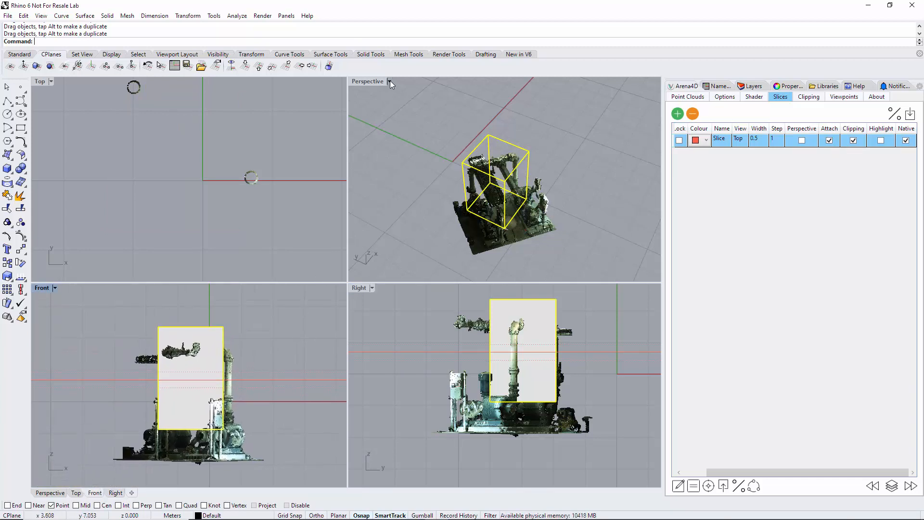
{"action": "left_click", "coordinate": [388, 81]}
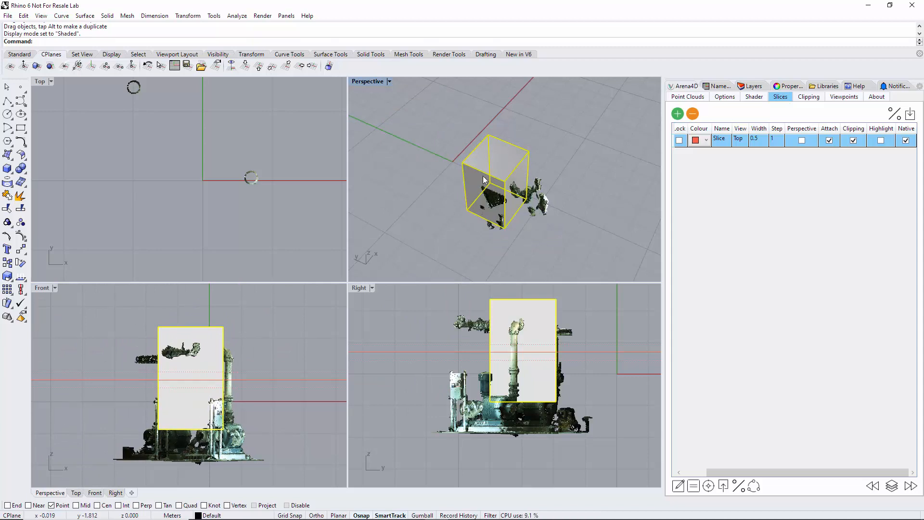
- Tick Perspective for the box slice so only the pipe fragment inside it remains there
{"action": "left_click", "coordinate": [802, 141]}
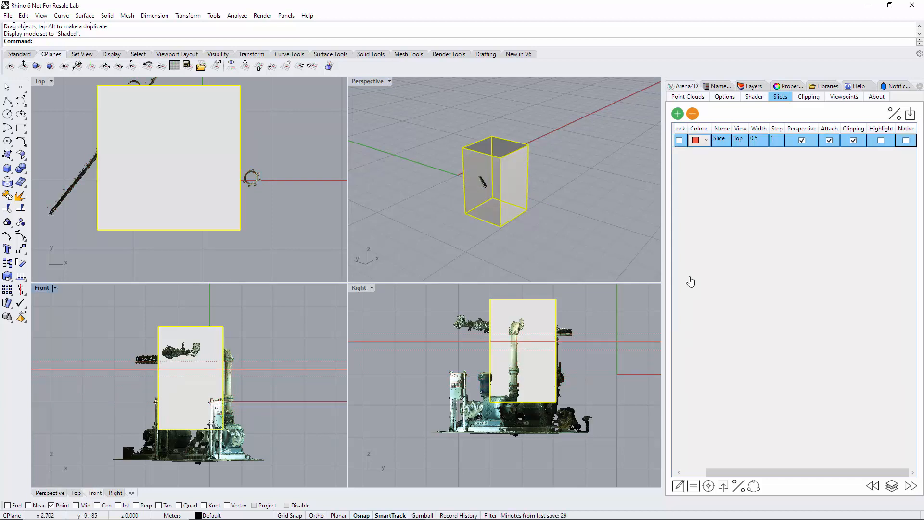
{"action": "mouse_move", "coordinate": [741, 486]}
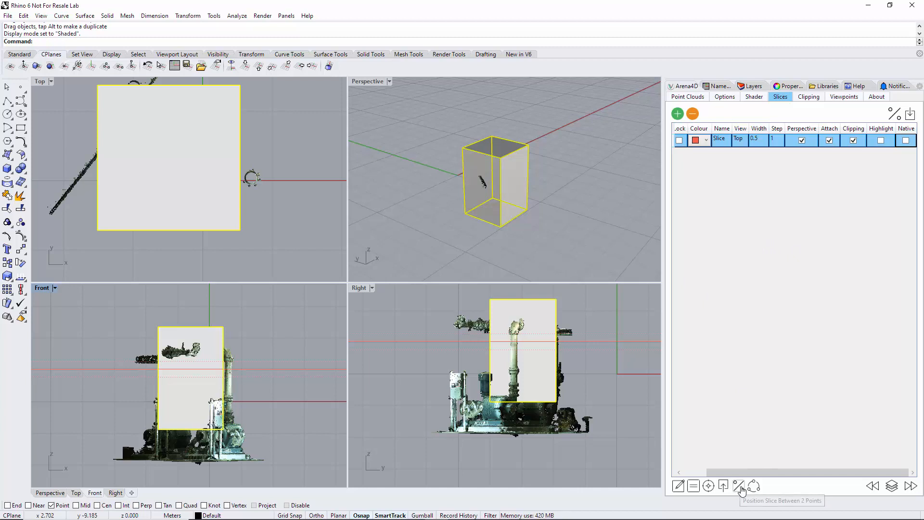